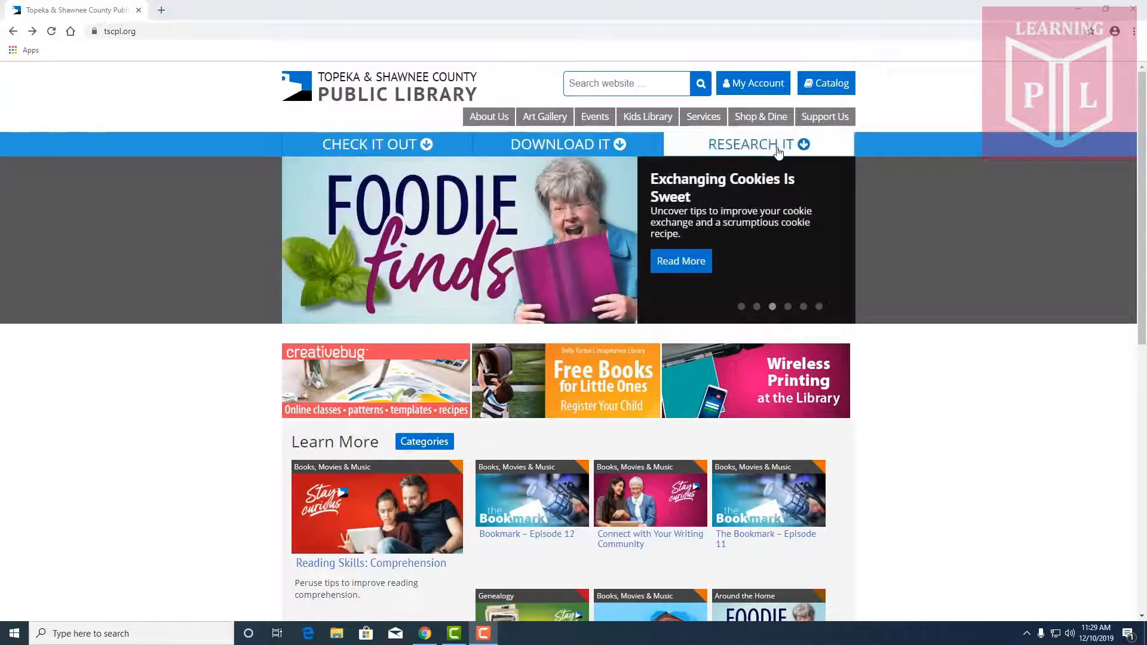
Reach the library's Creativebug page via Research It > Learning Resources
{"action": "left_click", "coordinate": [751, 145]}
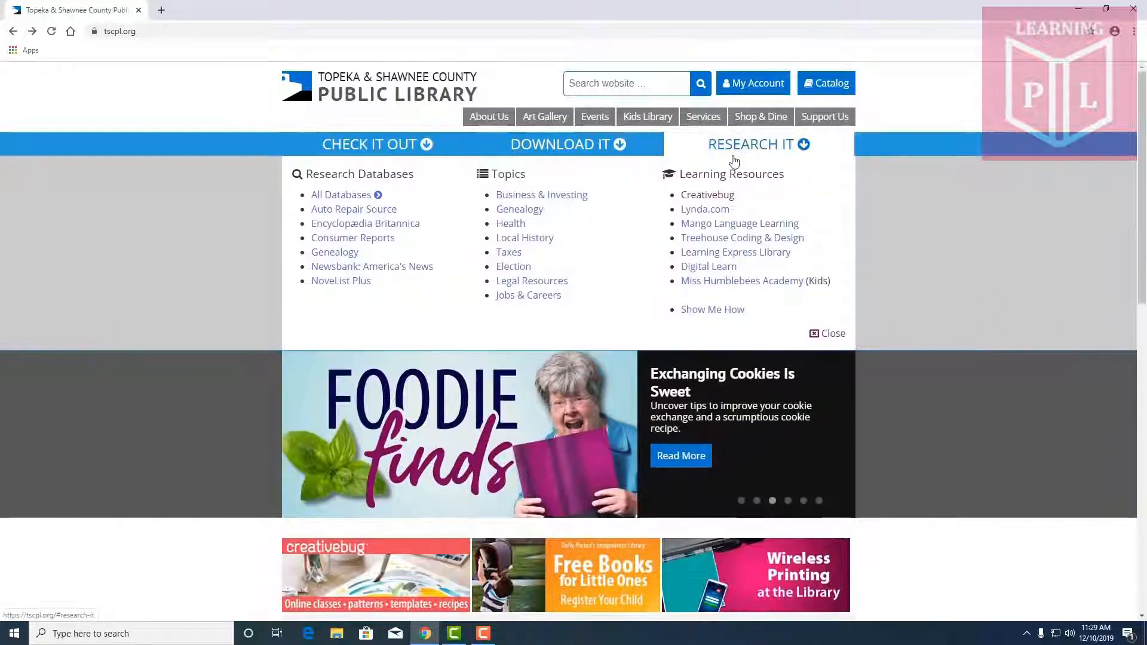
{"action": "mouse_move", "coordinate": [707, 195]}
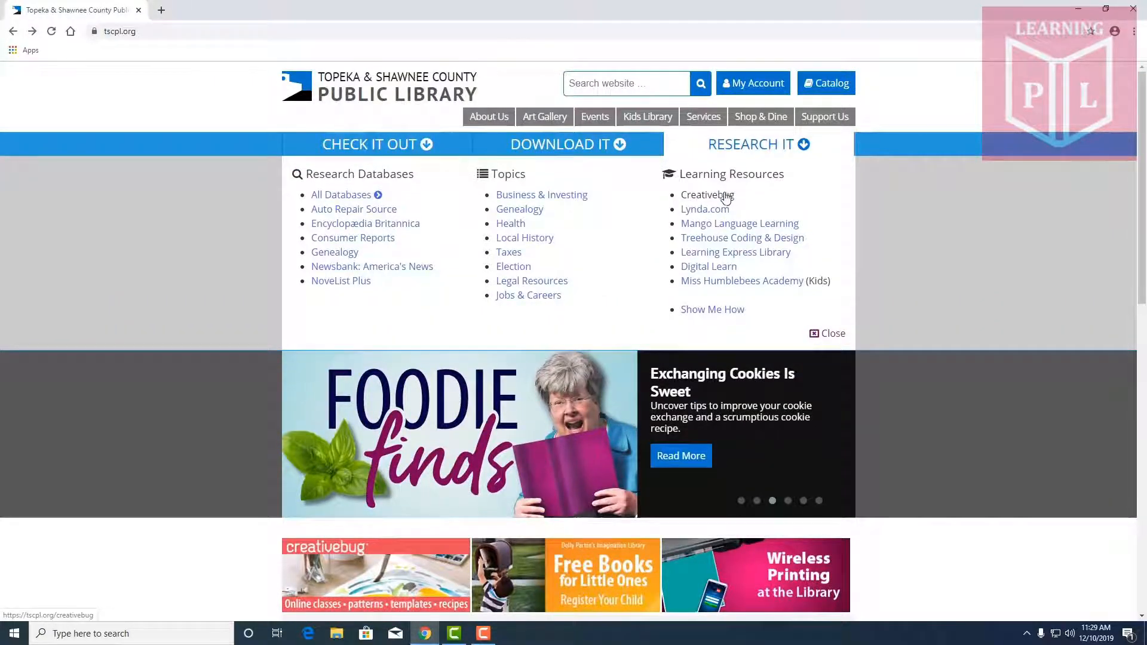
{"action": "left_click", "coordinate": [706, 195]}
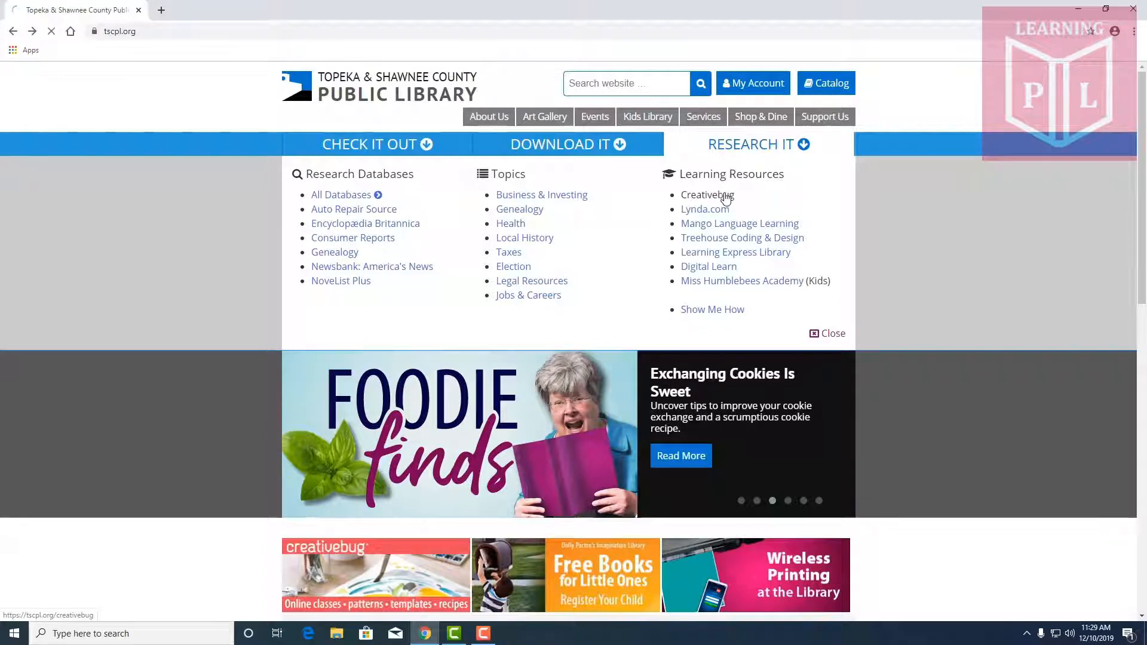
{"action": "left_click", "coordinate": [708, 195]}
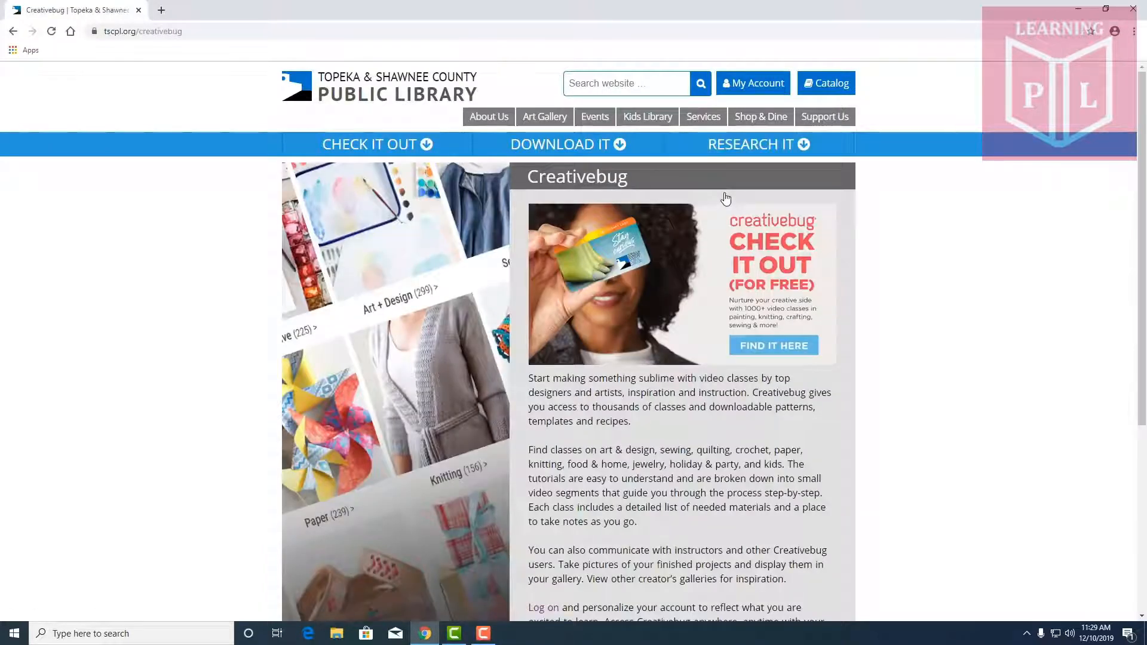
{"action": "scroll", "scroll_direction": "down", "scroll_amount": 3}
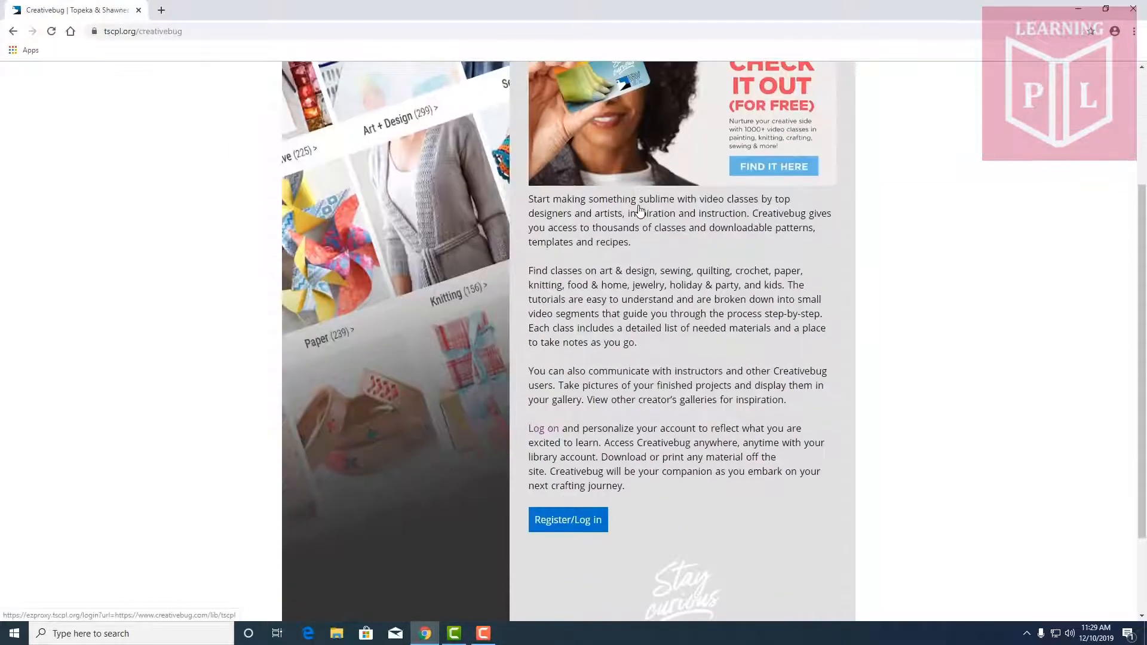
Log into Creativebug with library access and browse the featured projects on the welcome page
{"action": "left_click", "coordinate": [568, 520]}
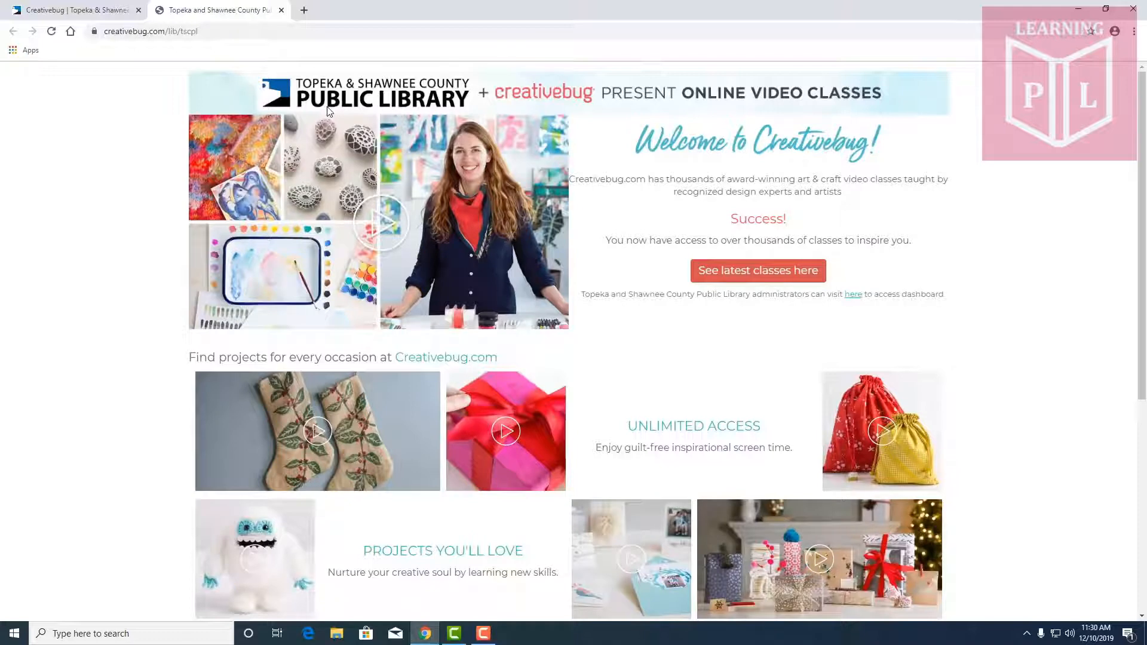
{"action": "mouse_move", "coordinate": [514, 262]}
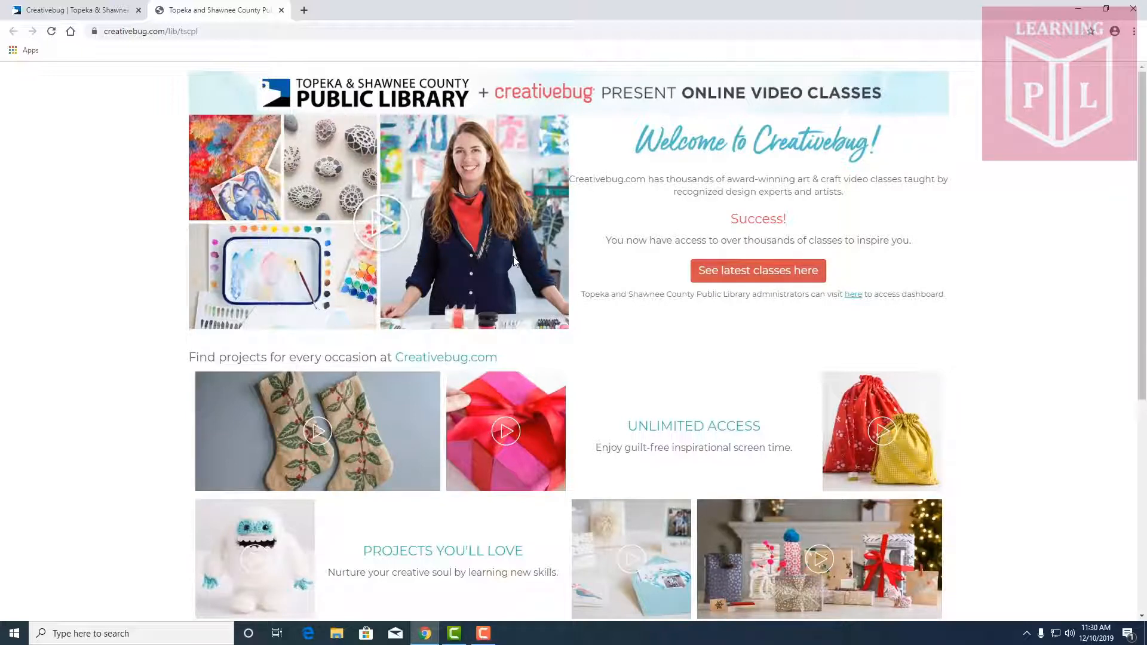
{"action": "mouse_move", "coordinate": [618, 270]}
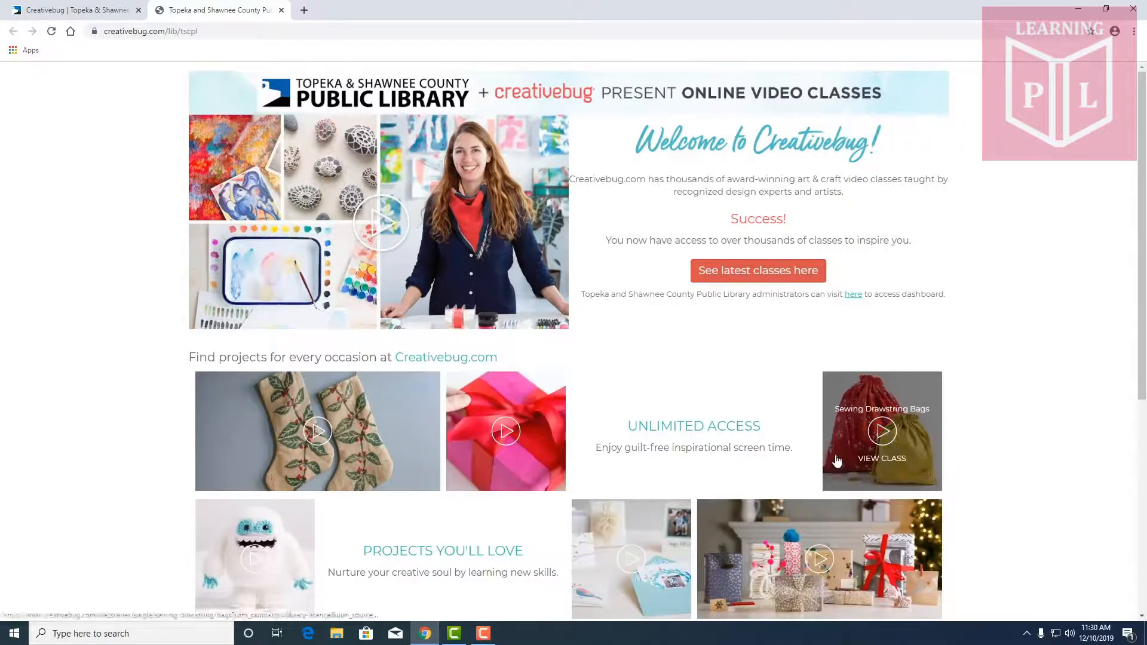
{"action": "scroll", "scroll_direction": "down", "scroll_amount": 3}
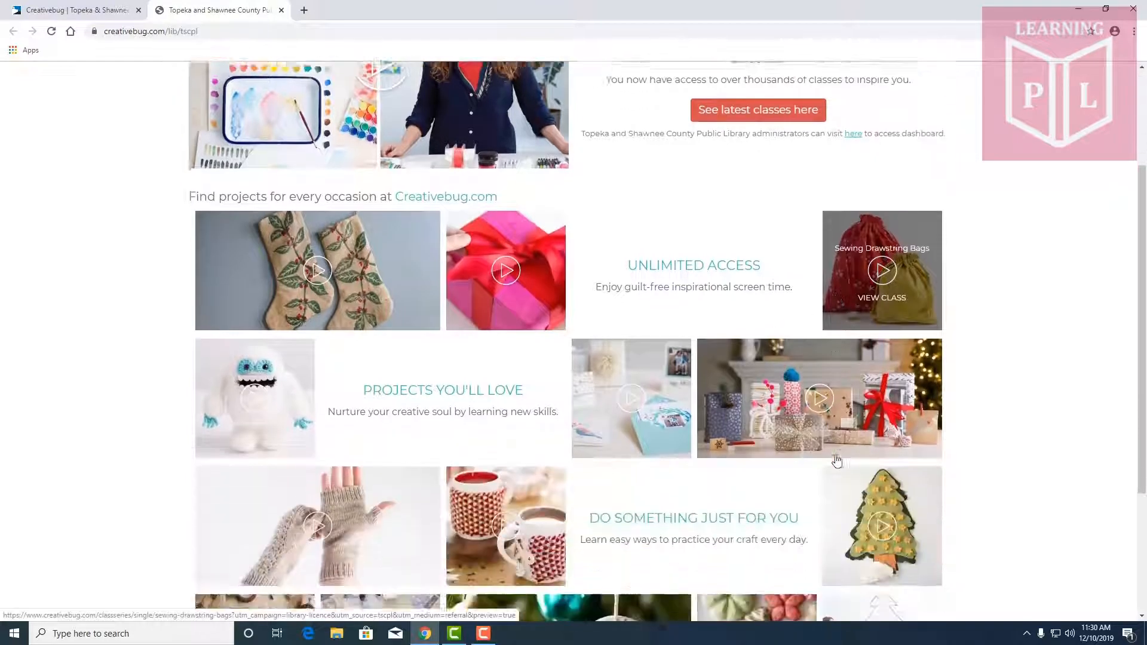
{"action": "scroll", "scroll_direction": "down", "scroll_amount": 3}
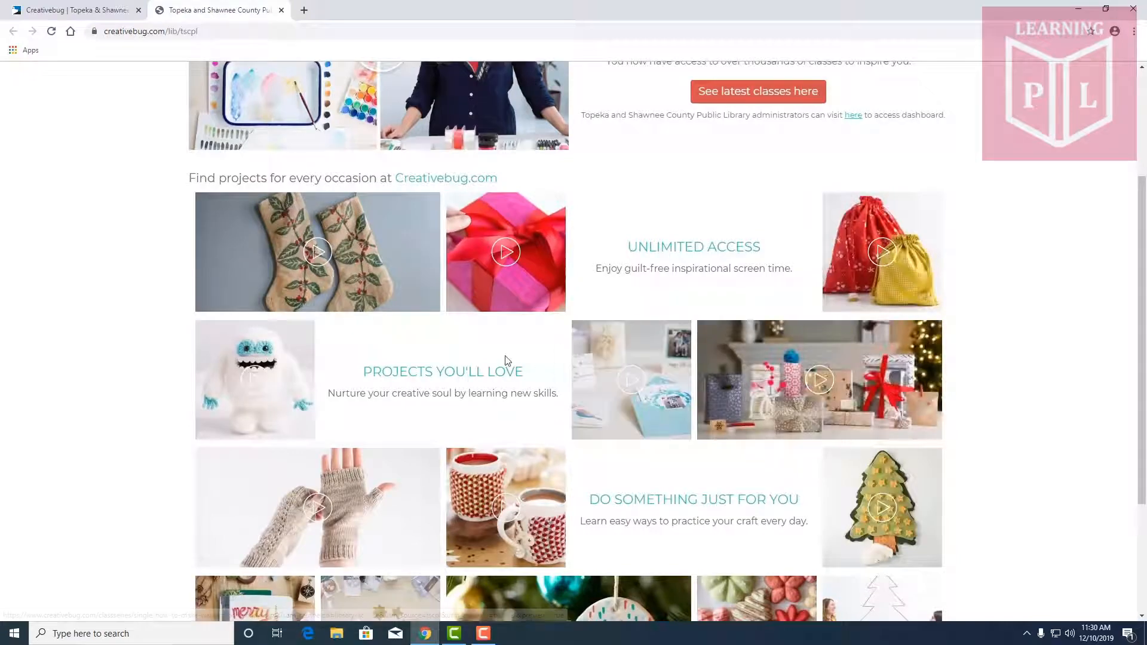
{"action": "scroll", "scroll_direction": "down", "scroll_amount": 3}
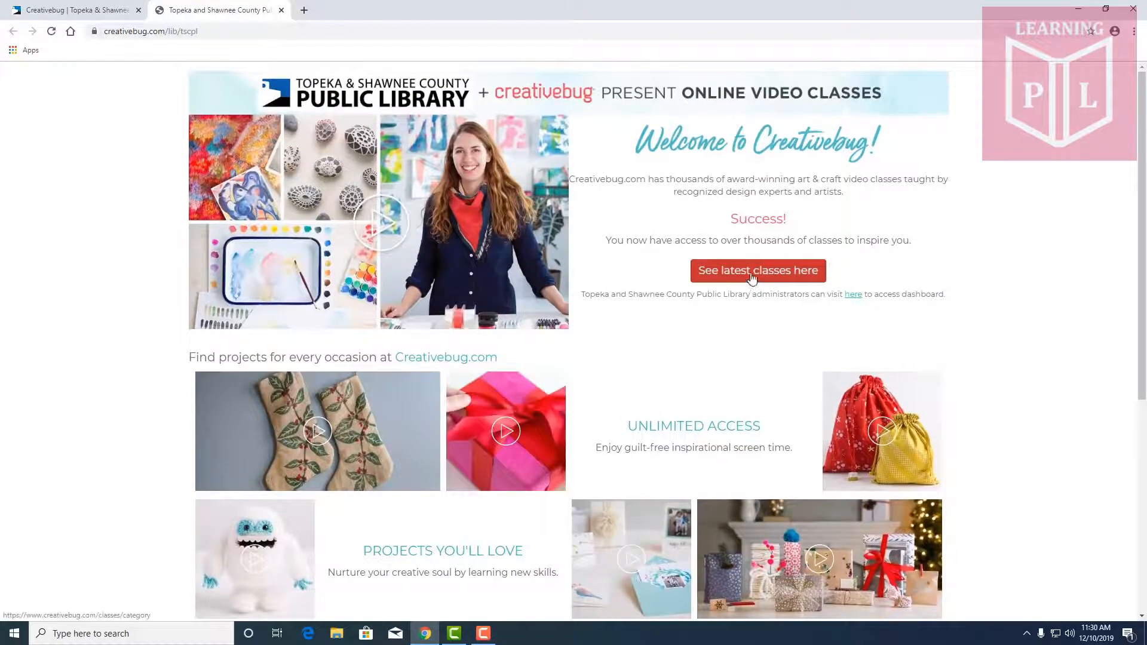
View the latest classes, browse categories like Knitting and Kids, then load the All Classes listing
{"action": "left_click", "coordinate": [757, 271]}
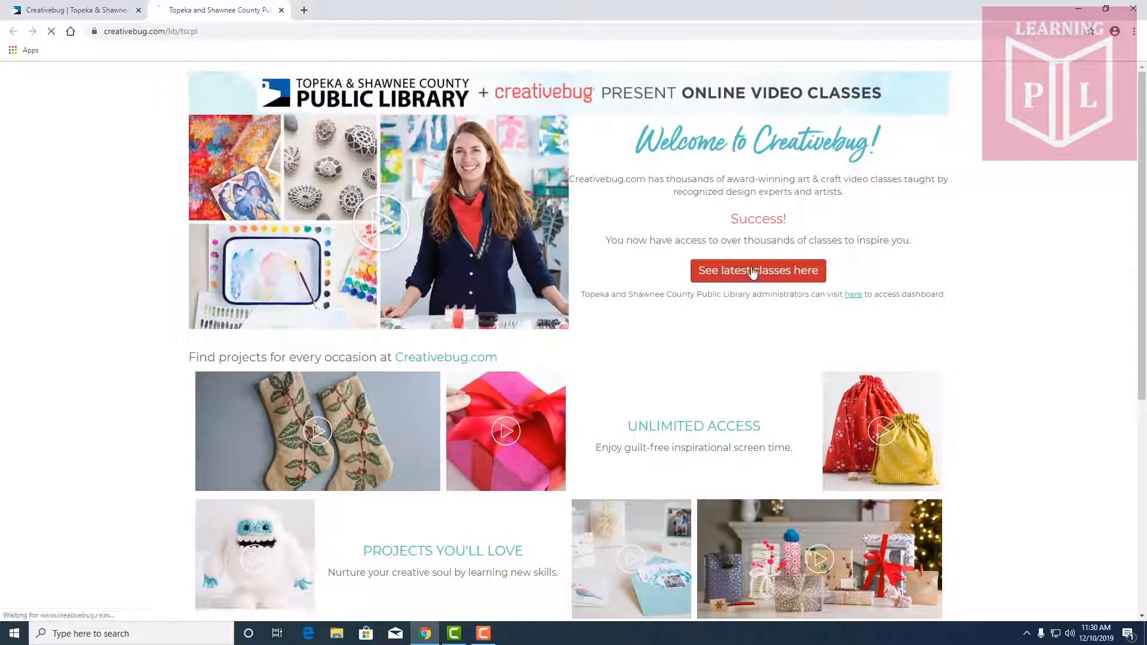
{"action": "left_click", "coordinate": [757, 270]}
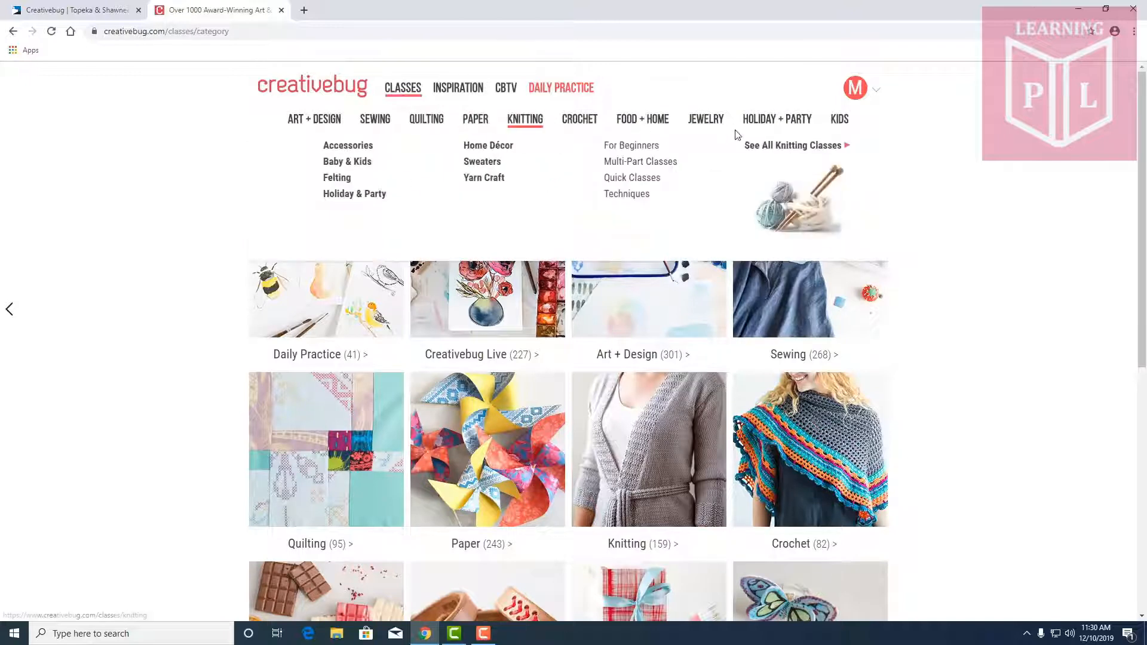
{"action": "mouse_move", "coordinate": [777, 119]}
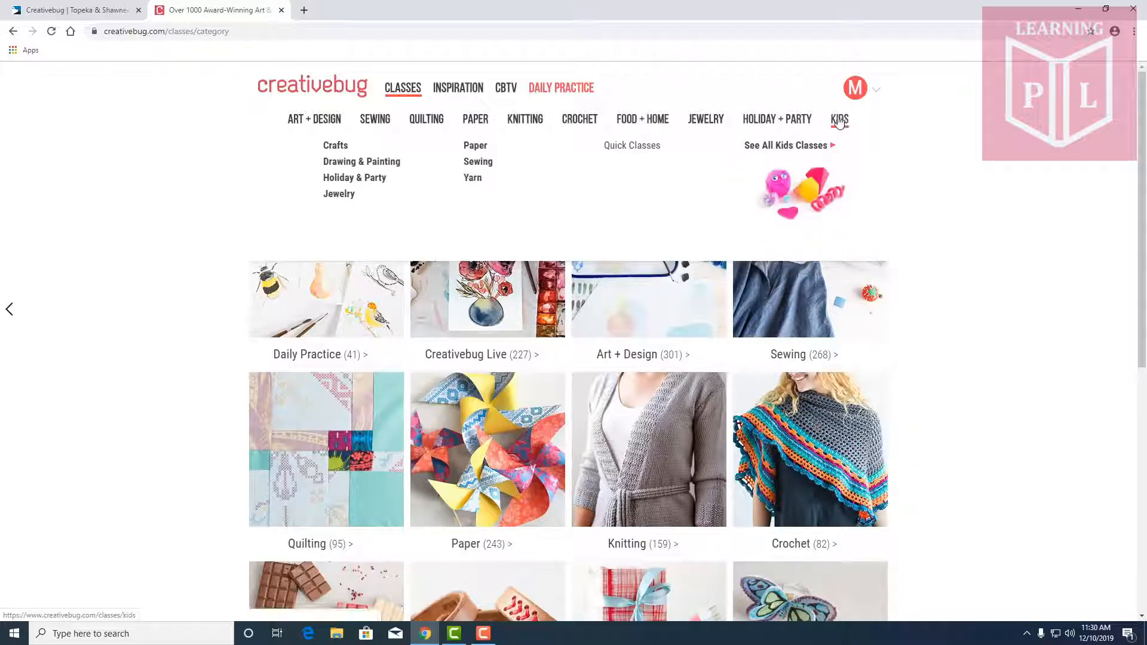
{"action": "left_click", "coordinate": [458, 88]}
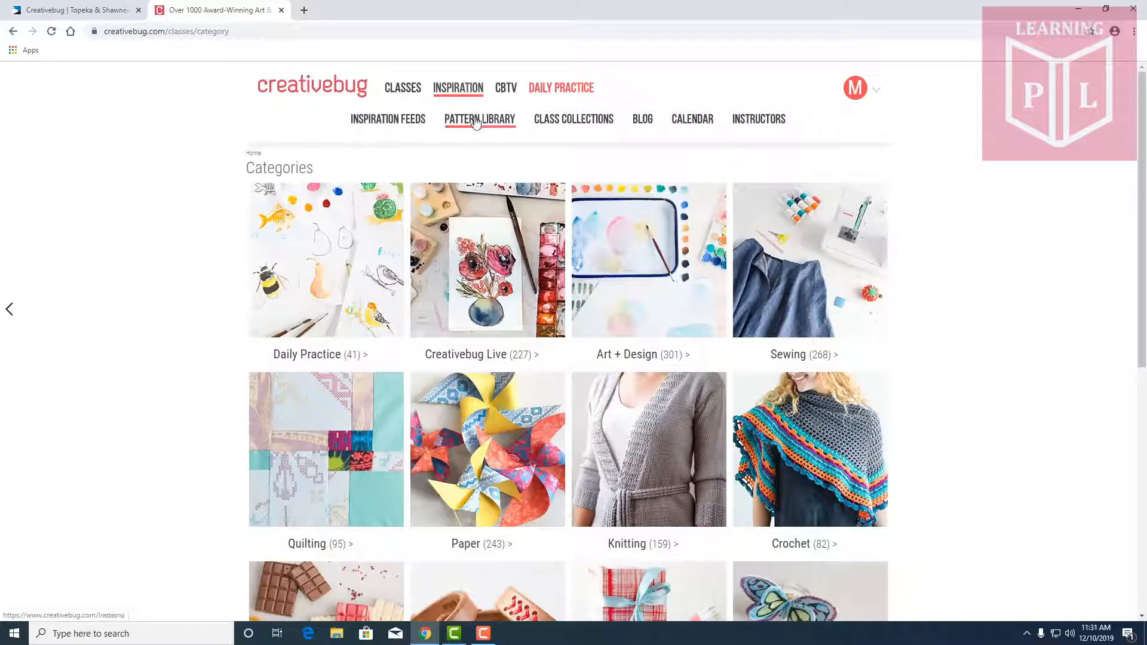
{"action": "left_click", "coordinate": [403, 87]}
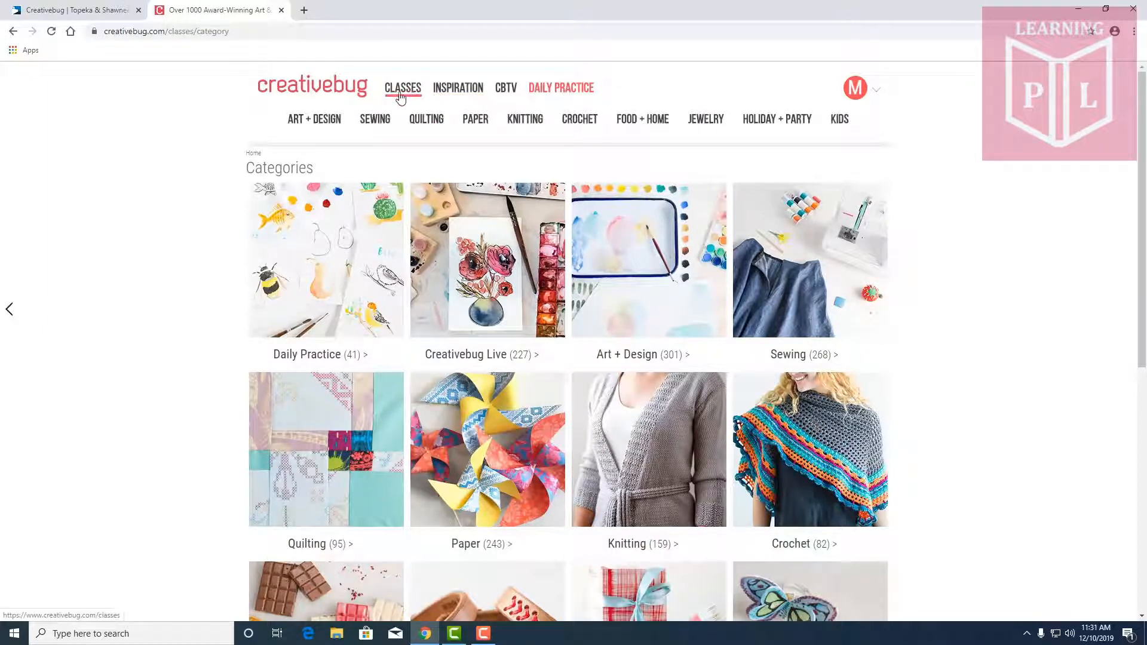
{"action": "left_click", "coordinate": [403, 87]}
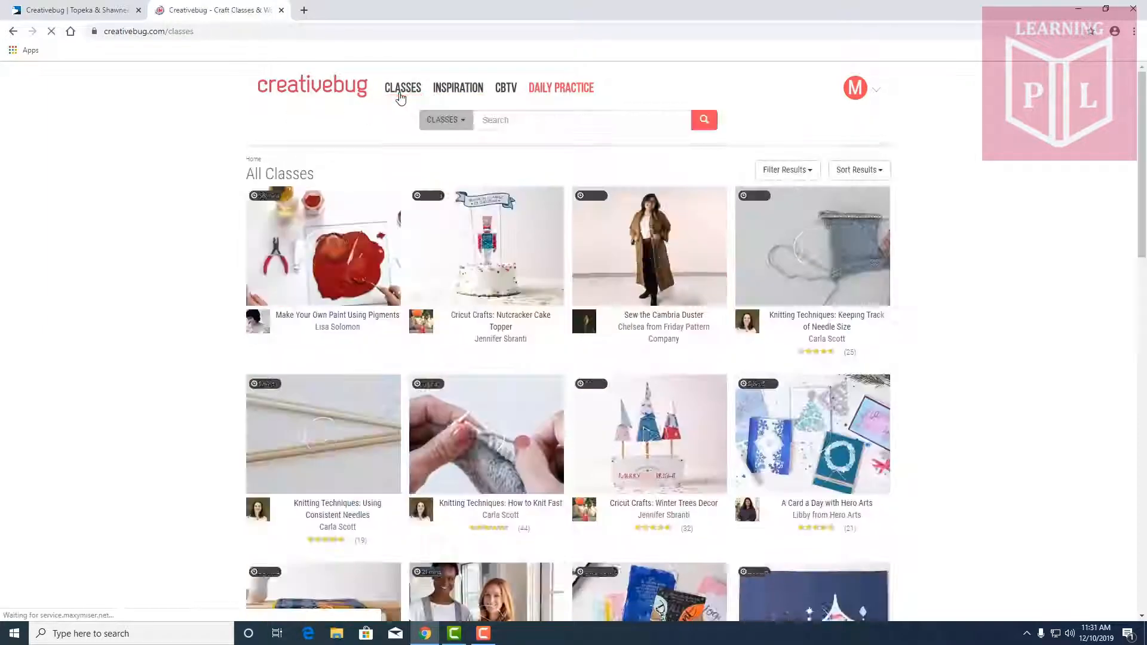
Switch to the Daily Practice Series collection and browse its 11 challenge classes such as Inktober
{"action": "scroll", "scroll_direction": "down", "scroll_amount": 3}
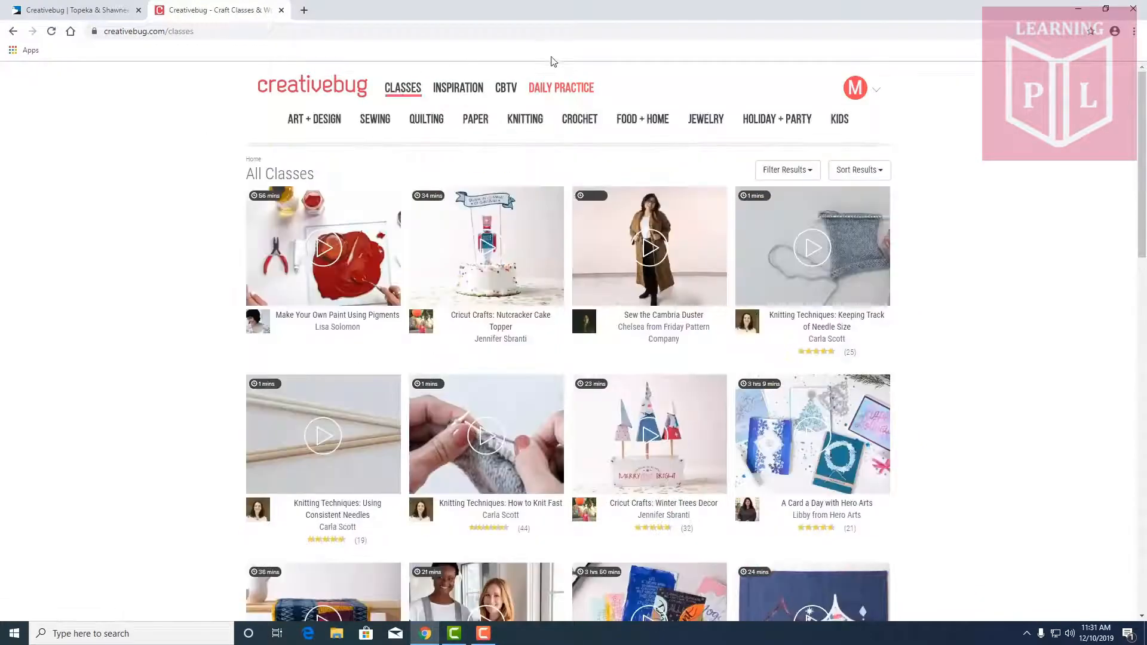
{"action": "left_click", "coordinate": [561, 87]}
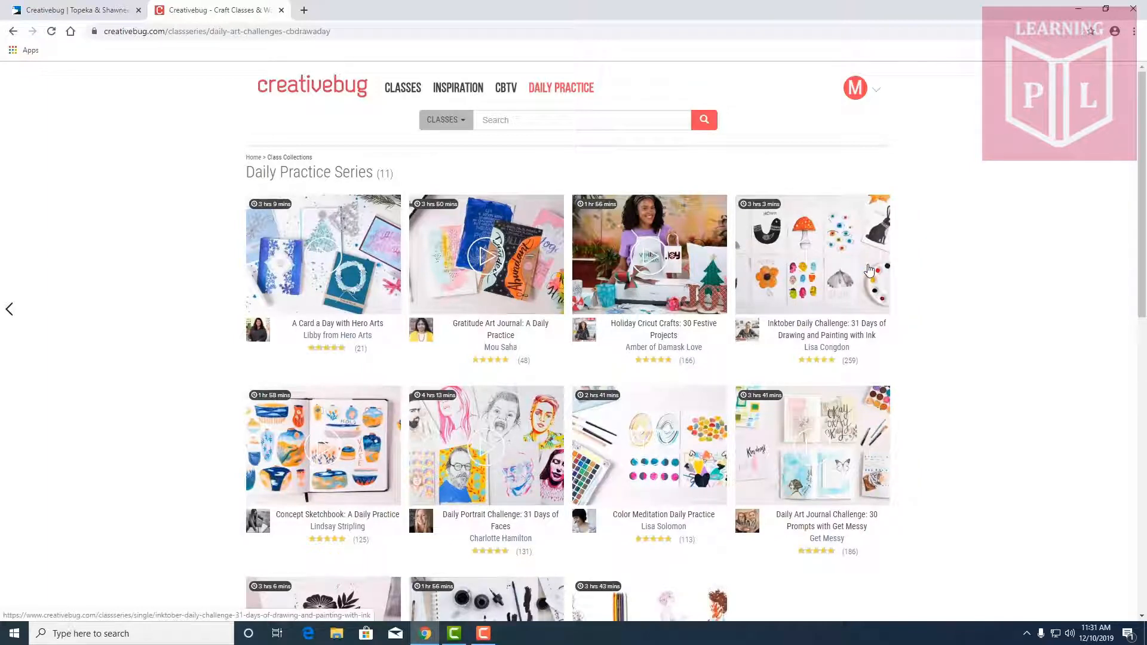
{"action": "scroll", "scroll_direction": "down", "scroll_amount": 3}
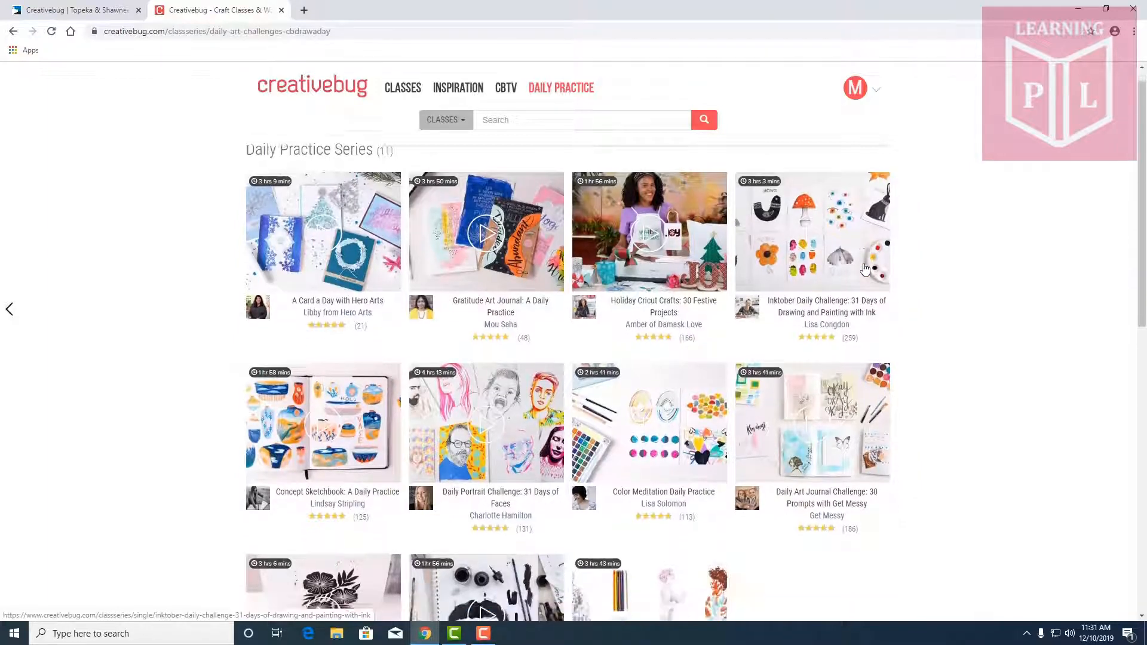
{"action": "scroll", "scroll_direction": "down", "scroll_amount": 3}
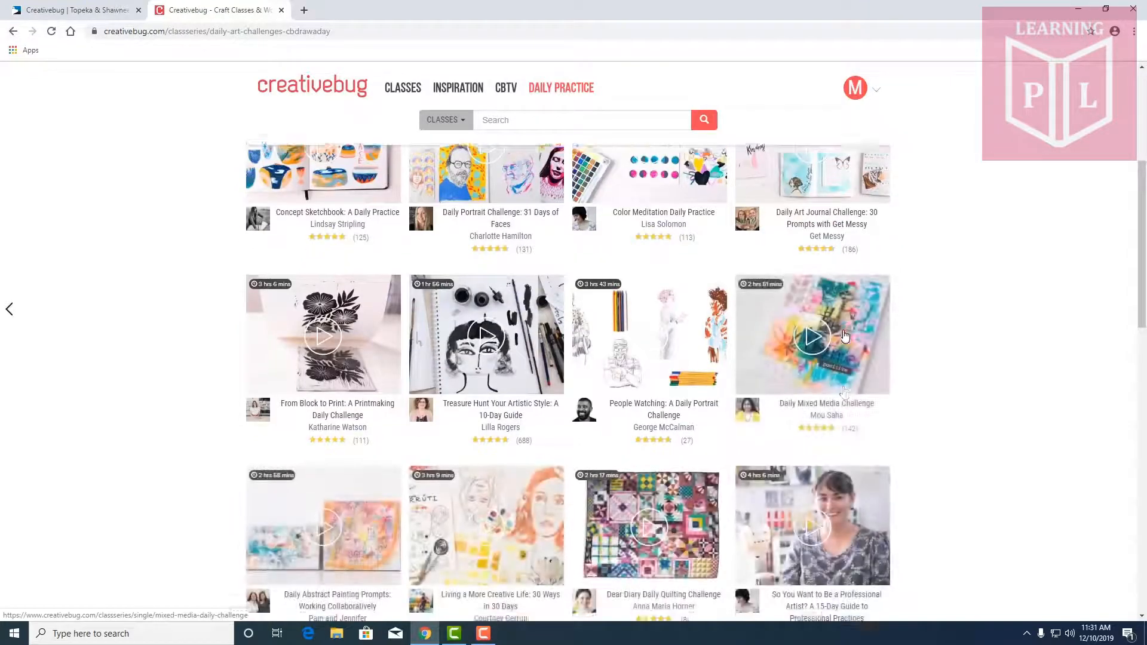
{"action": "scroll", "scroll_direction": "down", "scroll_amount": 3}
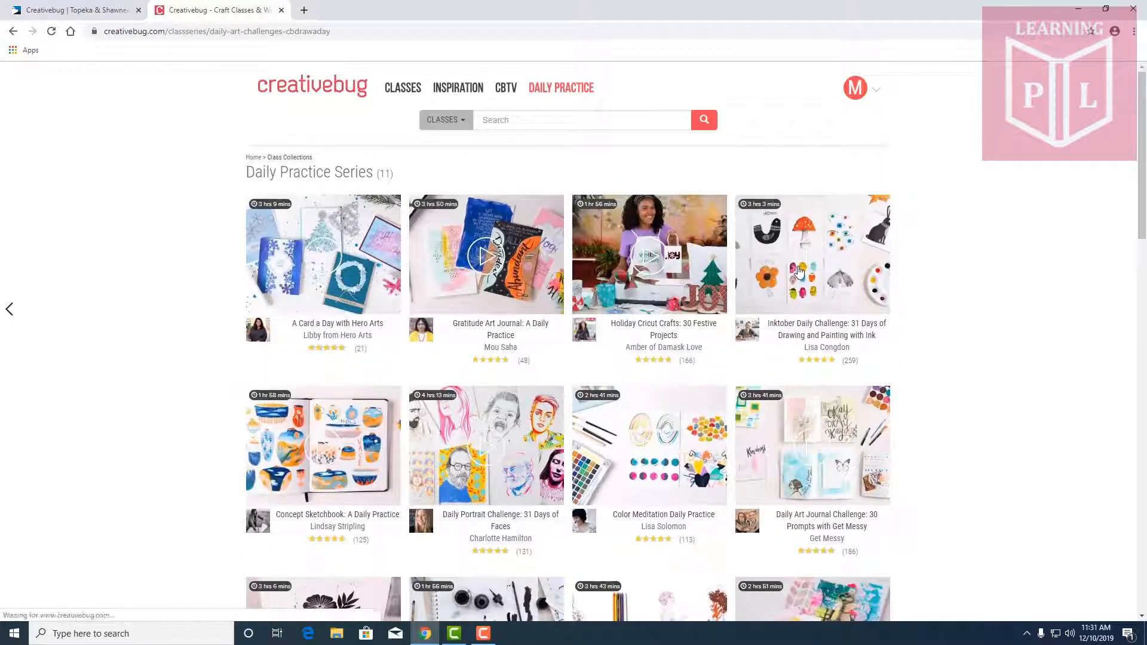
{"action": "mouse_move", "coordinate": [820, 237]}
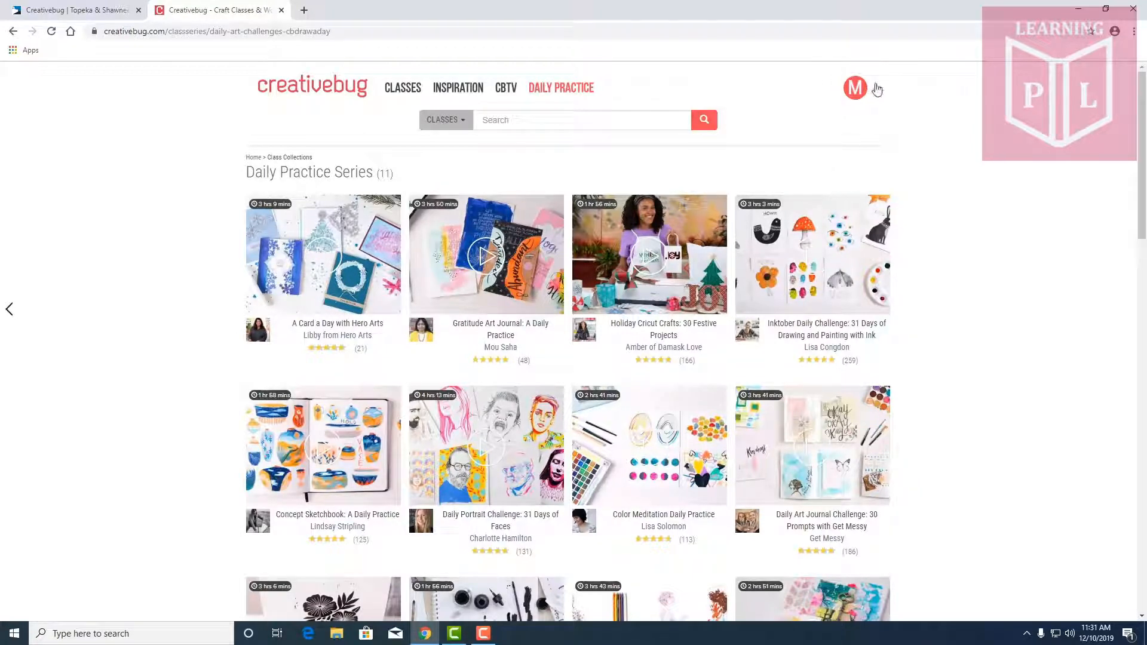
Use the M avatar's account menu to reach the Community page of new and recently viewed crafters
{"action": "left_click", "coordinate": [854, 89]}
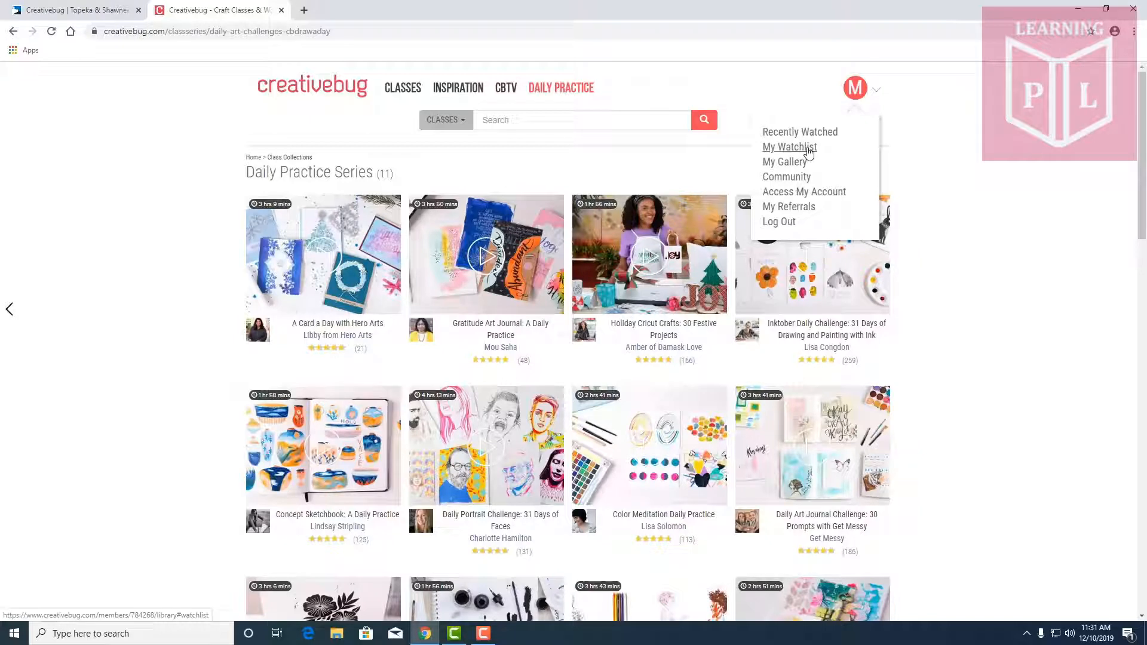
{"action": "mouse_move", "coordinate": [784, 162]}
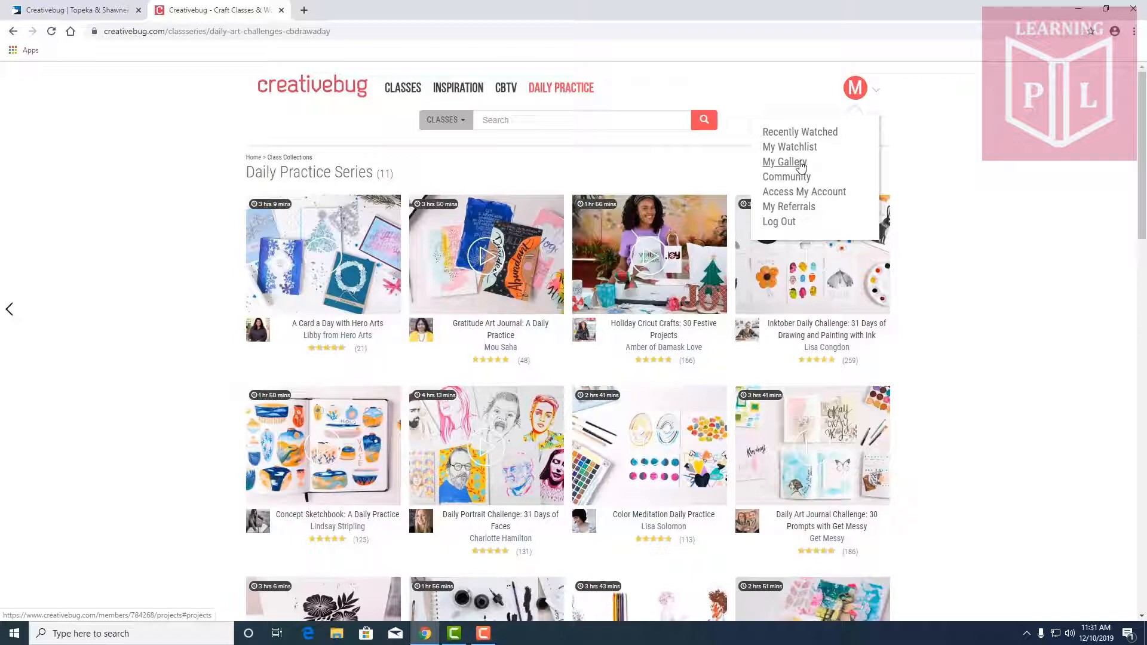
{"action": "left_click", "coordinate": [784, 161]}
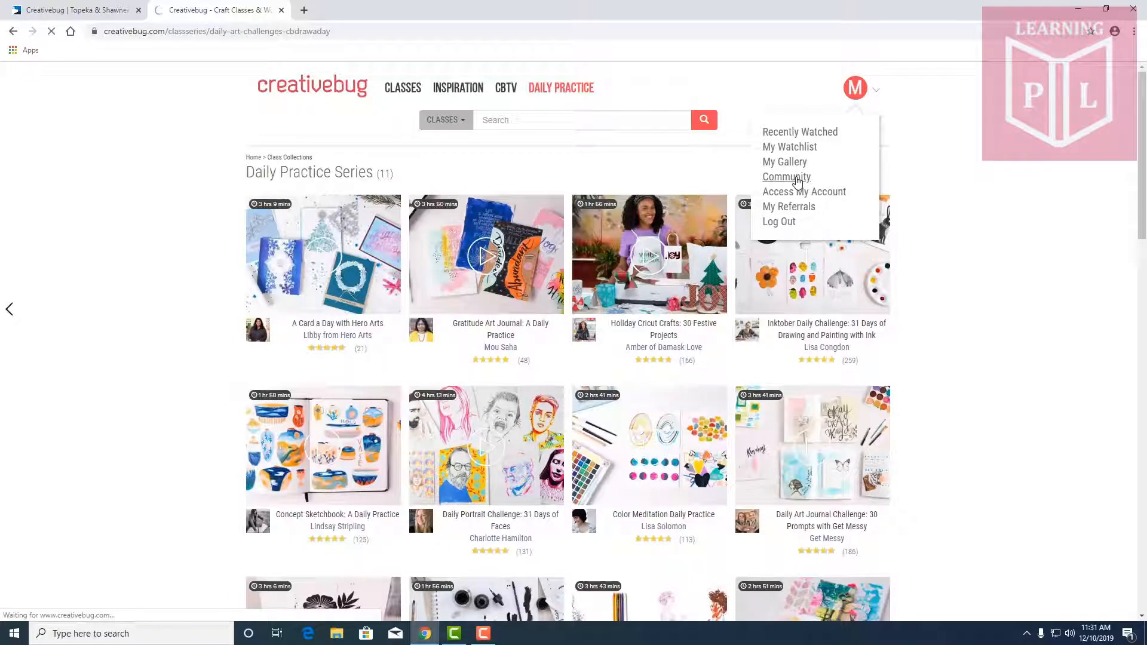
{"action": "left_click", "coordinate": [786, 177]}
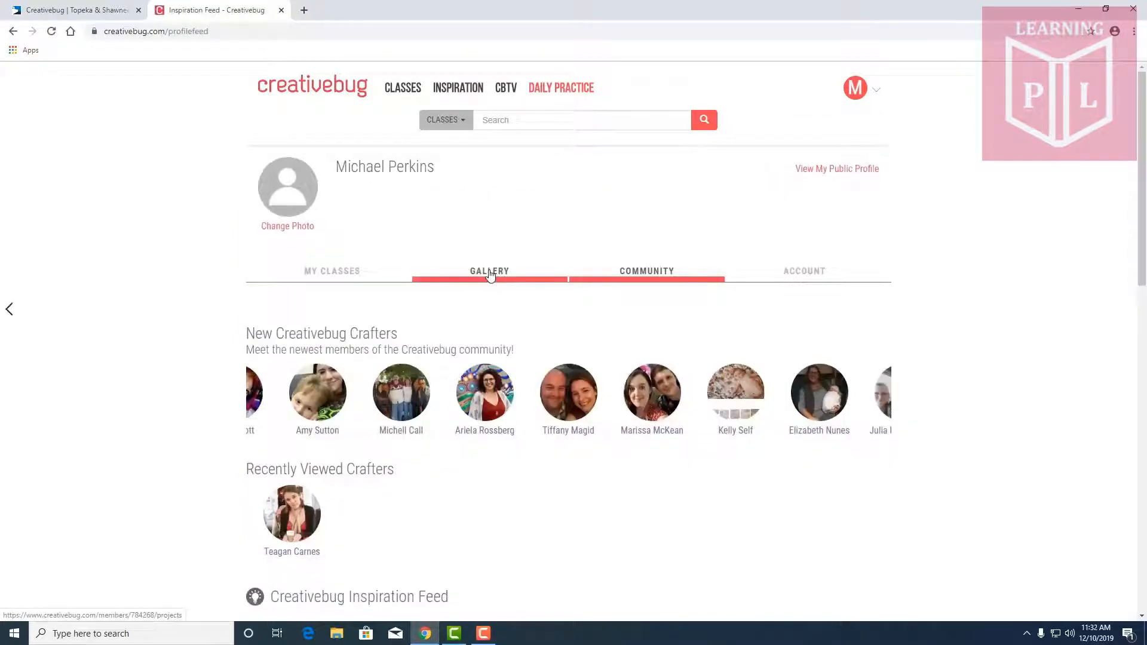
From My Classes, resume the recently watched Paper Flowers: Make a Charm Peony Hair Clip class
{"action": "left_click", "coordinate": [331, 272]}
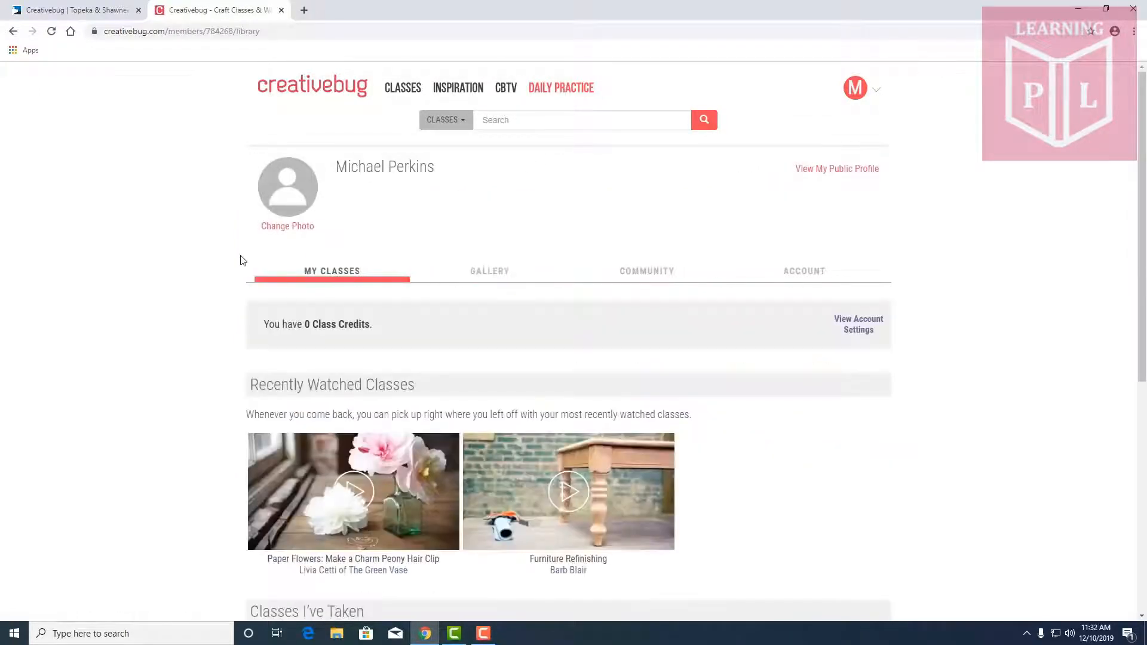
{"action": "scroll", "scroll_direction": "down", "scroll_amount": 3}
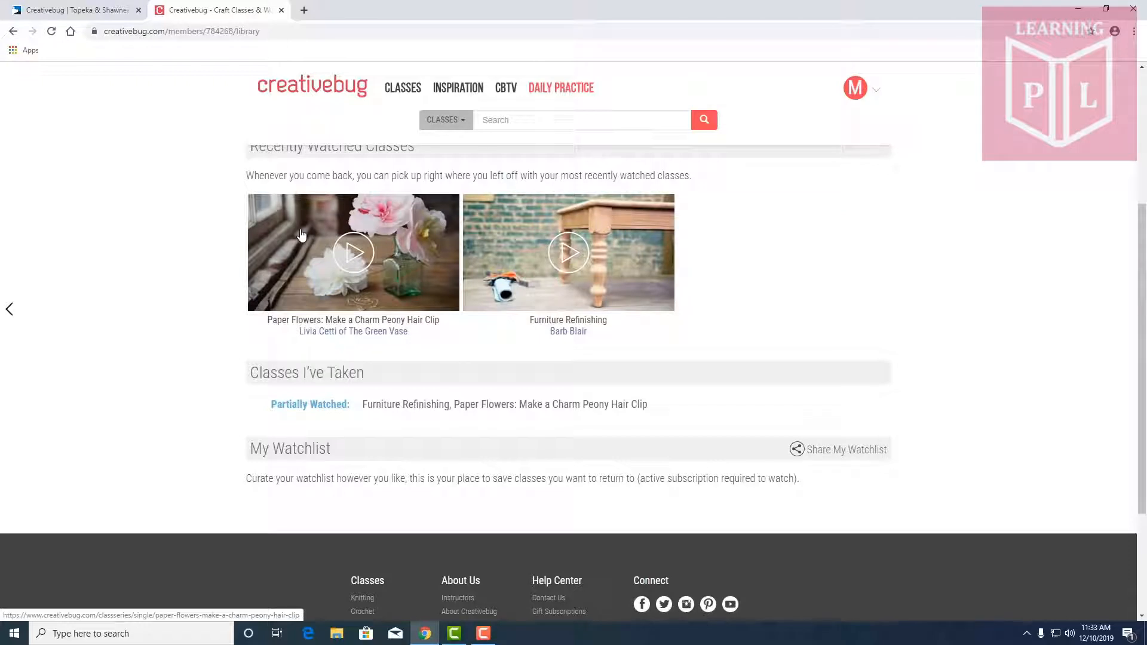
{"action": "left_click", "coordinate": [353, 252]}
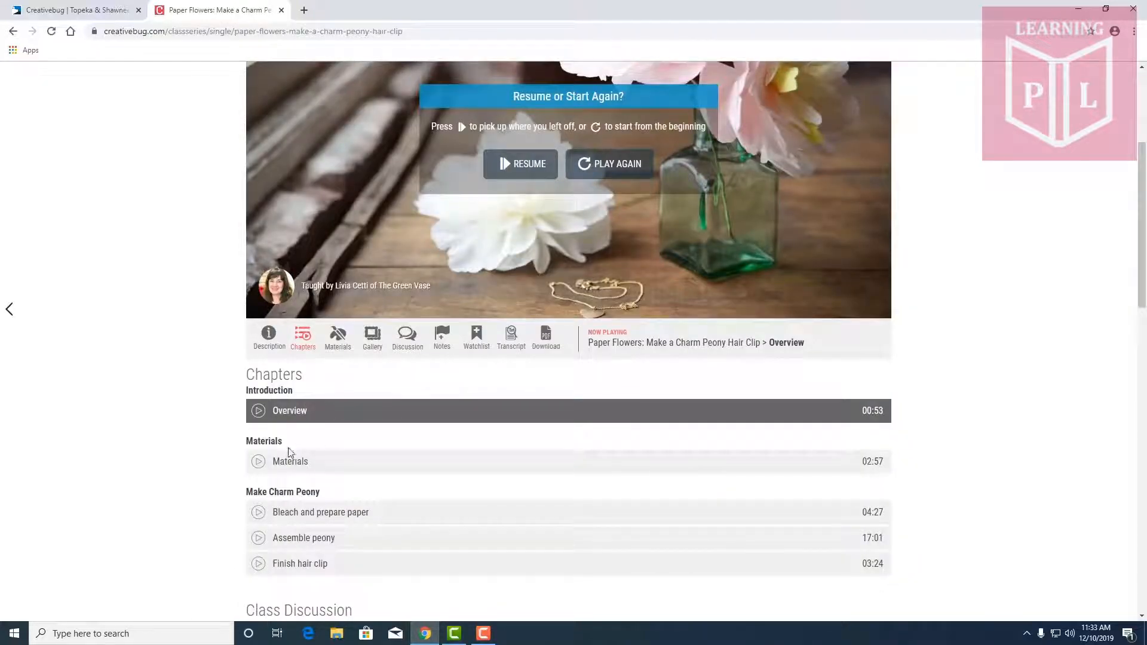
Return from the class page to the Creativebug home page via the site logo
{"action": "scroll", "scroll_direction": "down", "scroll_amount": 3}
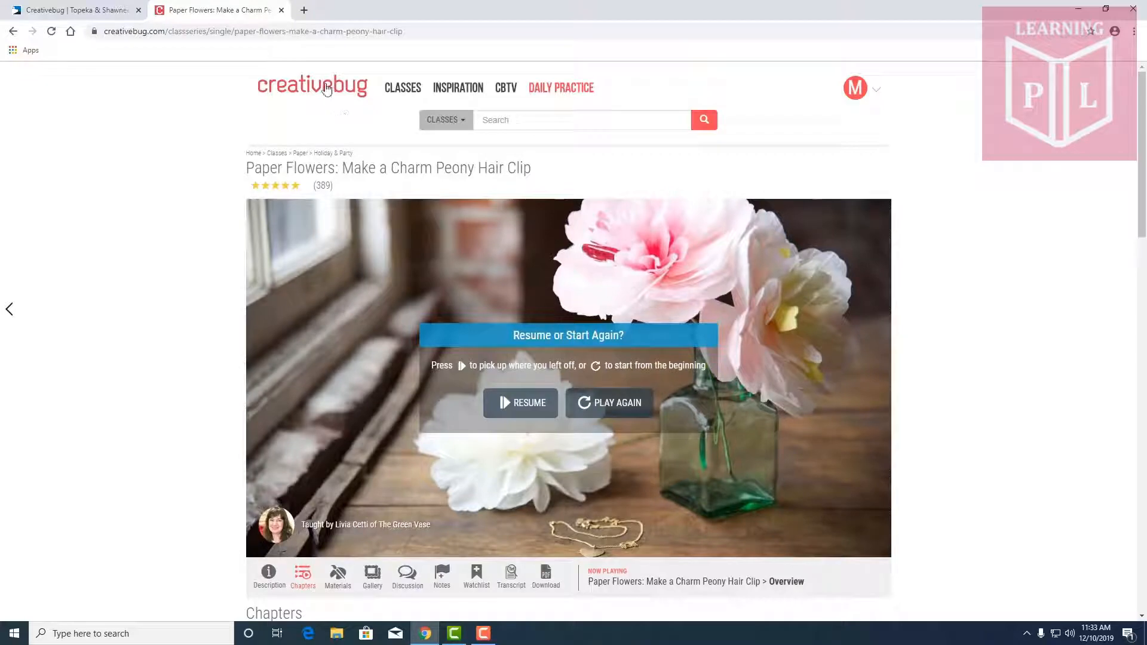
{"action": "left_click", "coordinate": [312, 86]}
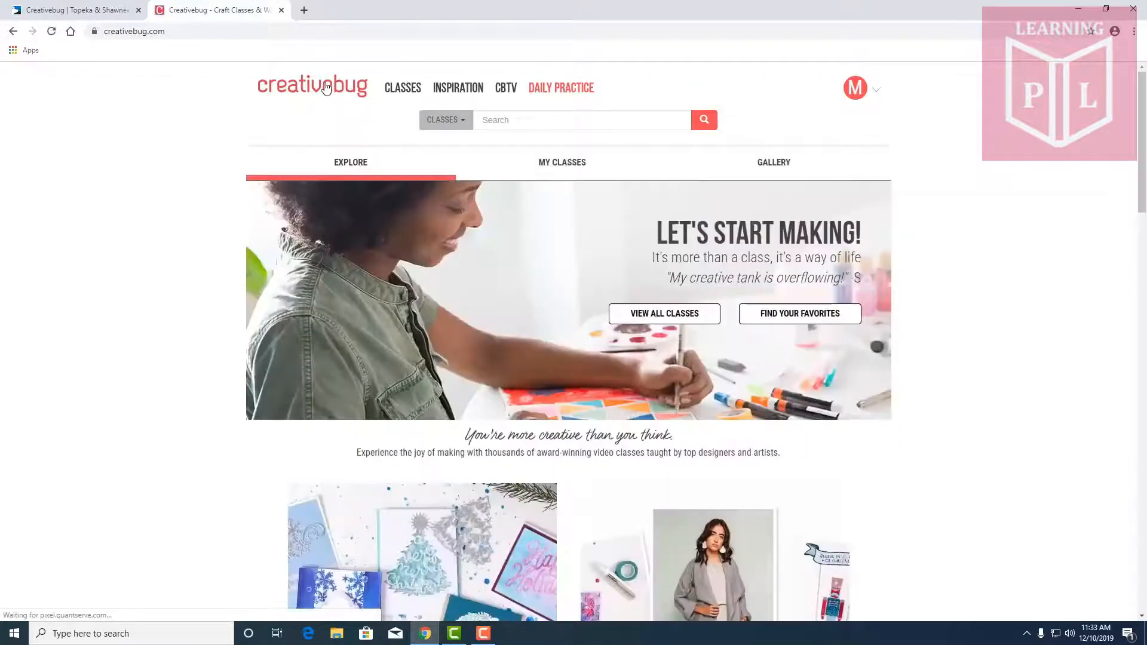